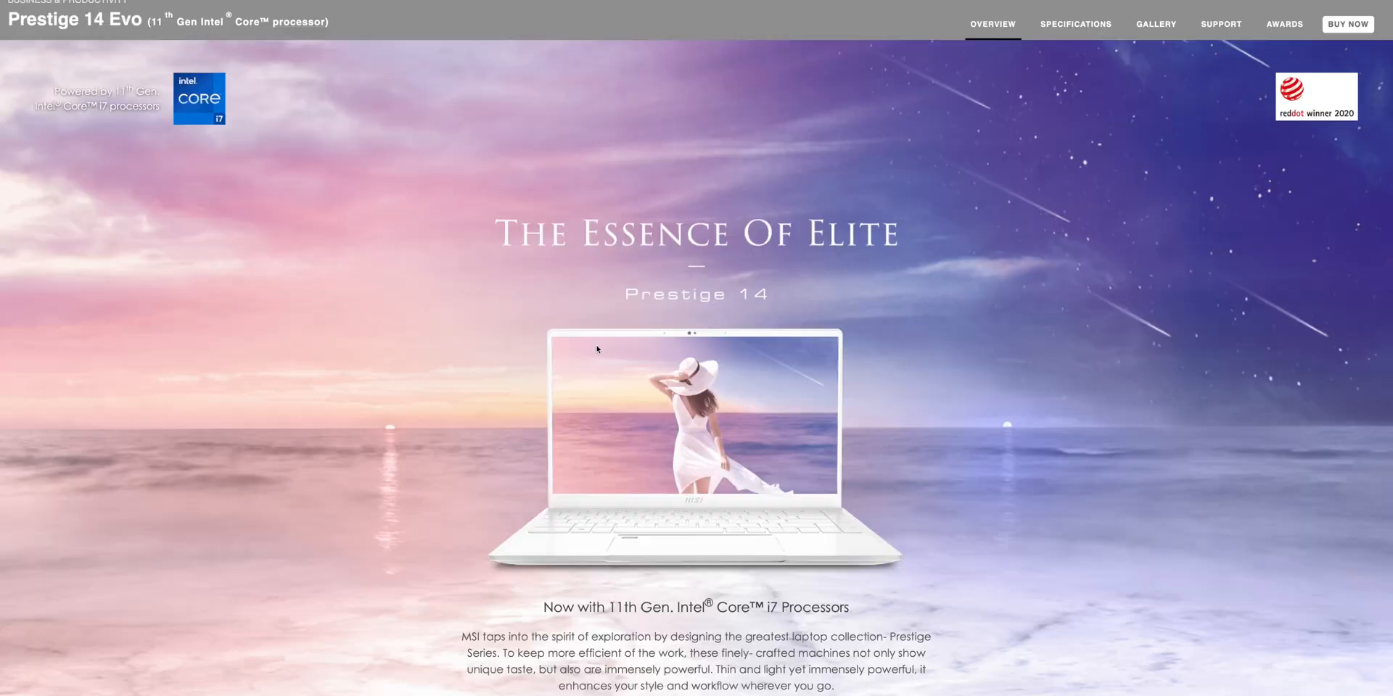
# Switch to the Prestige 14 Evo Specifications table listing CPU, display, memory, ports and battery.
pyautogui.click(1075, 25)
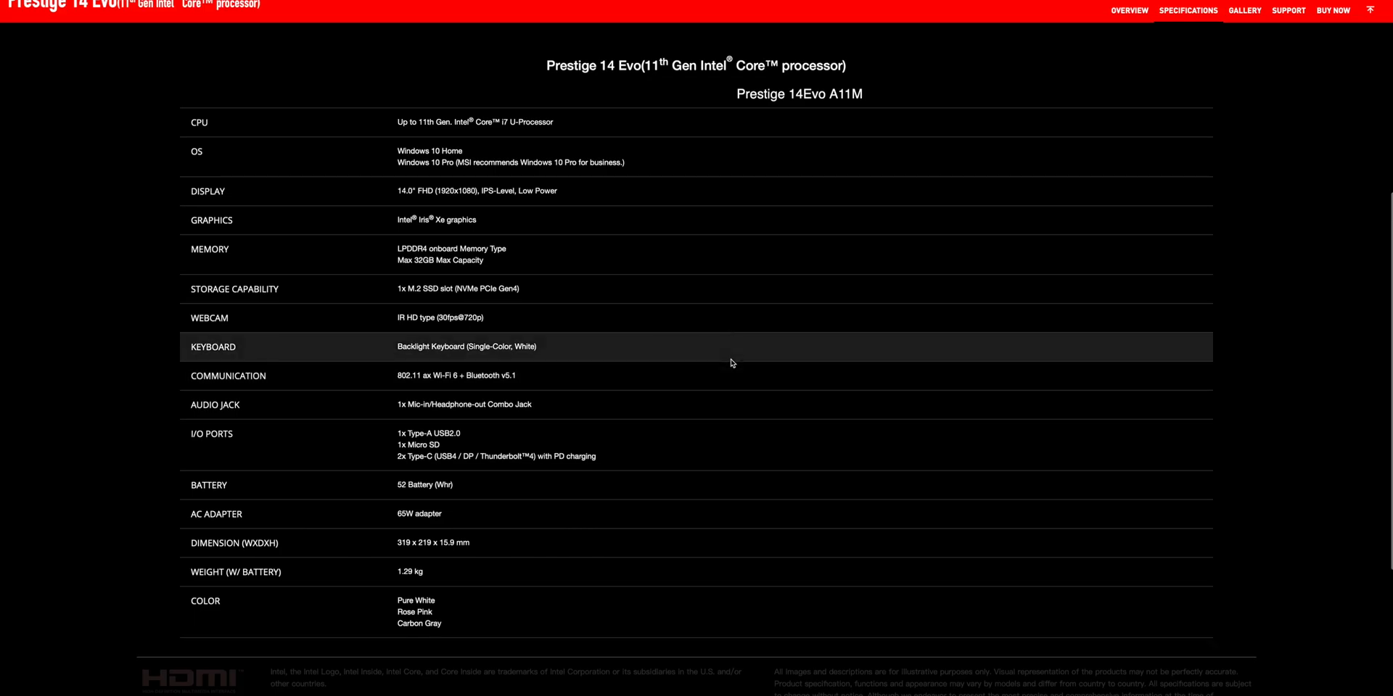